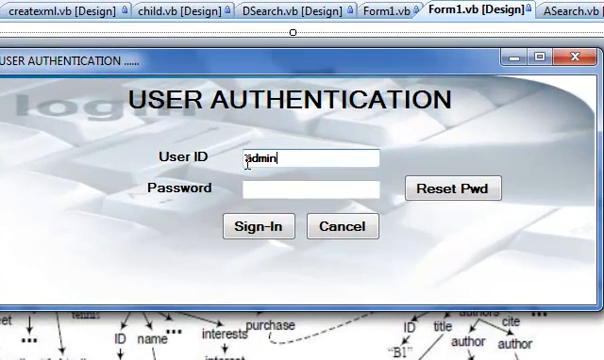
- Sign in through the User Authentication screen to reach the XML Search Menu
left_click(310, 188)
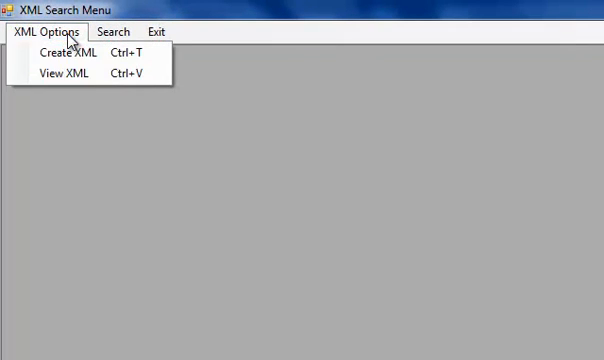
mouse_move(60, 52)
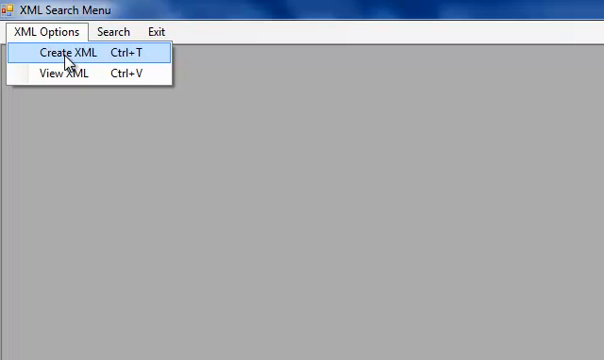
- Start a Create XML form with SQL Server system name rohith-pc
left_click(68, 48)
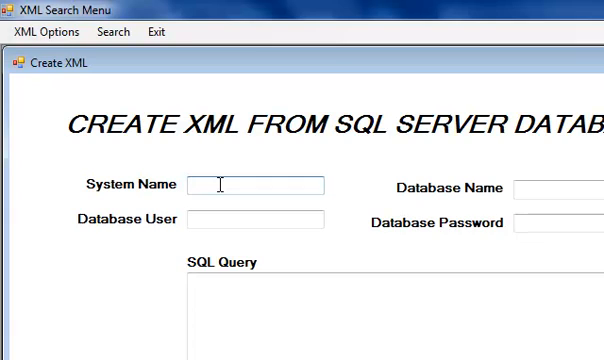
type("roh")
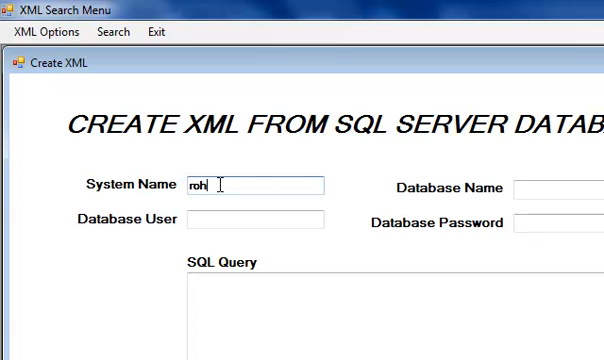
type("ith")
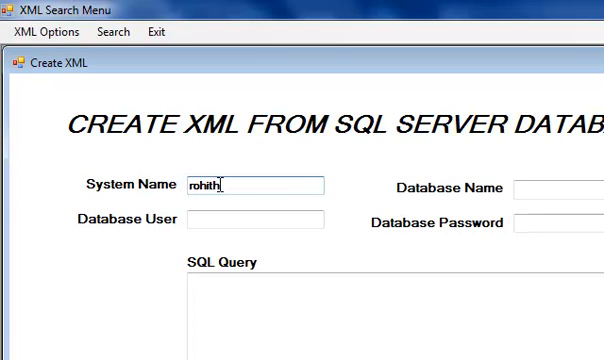
type("-pc")
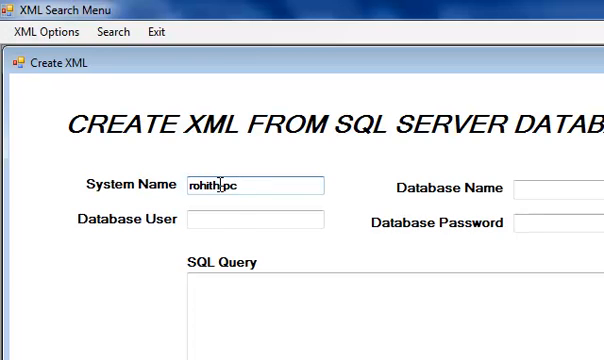
- Enter database user sa with its password and choose the database to query
left_click(256, 220)
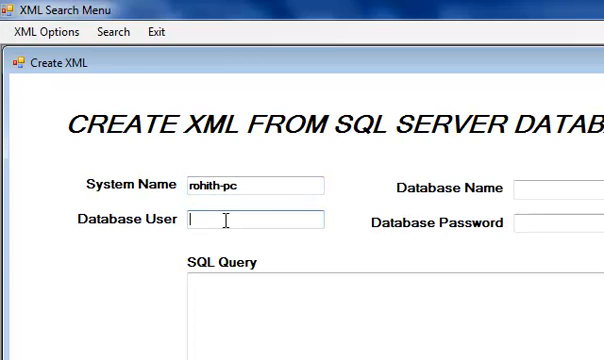
type("sa")
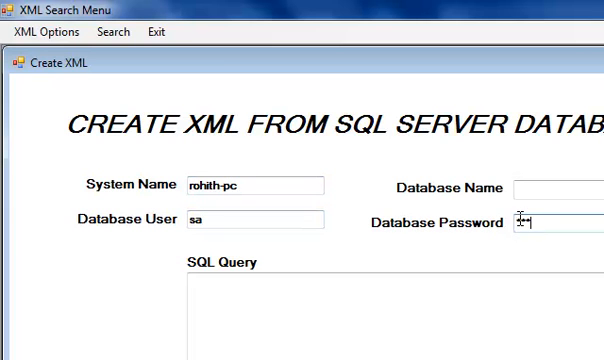
type("***")
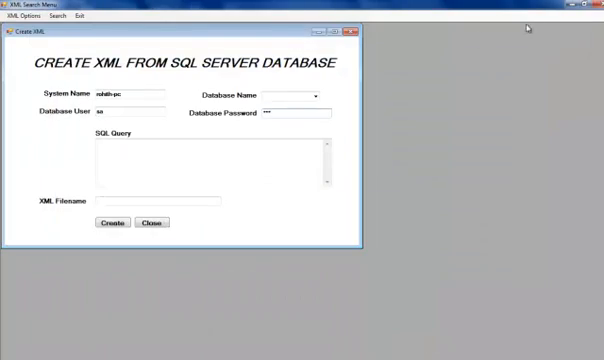
left_click(316, 96)
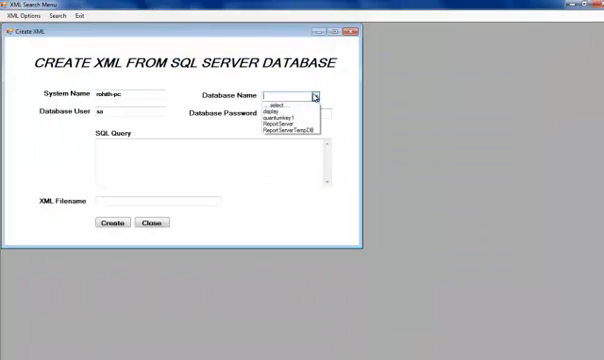
left_click(290, 100)
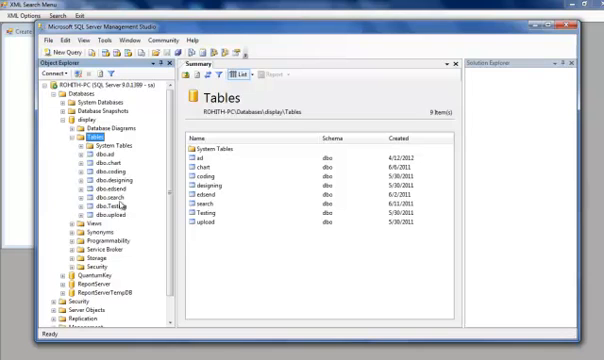
mouse_move(536, 30)
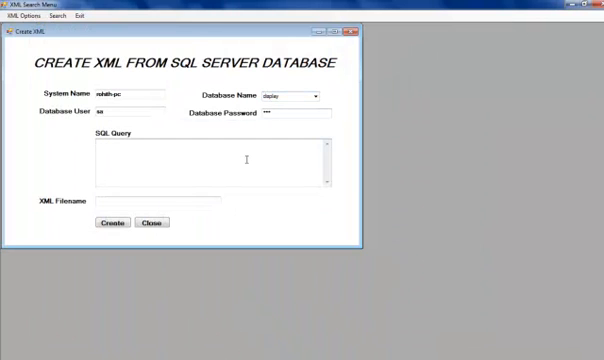
- Enter the SQL query 'select * from testing'
type("sel")
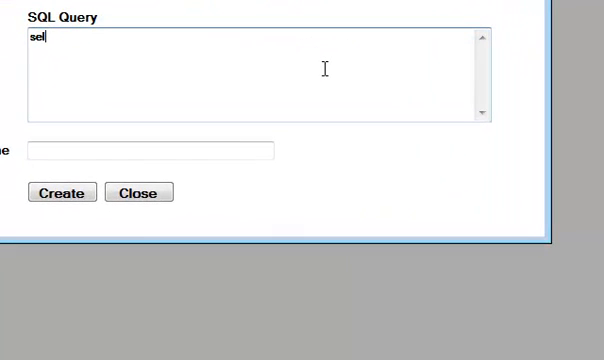
type("ect")
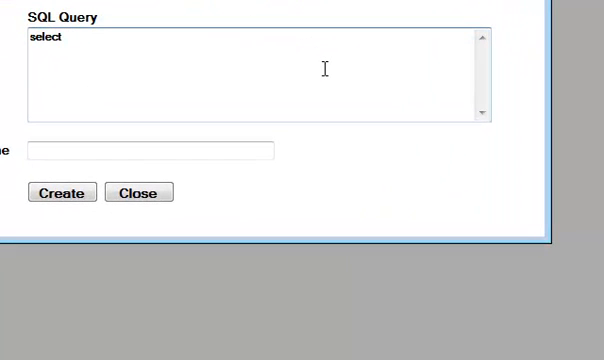
type("*")
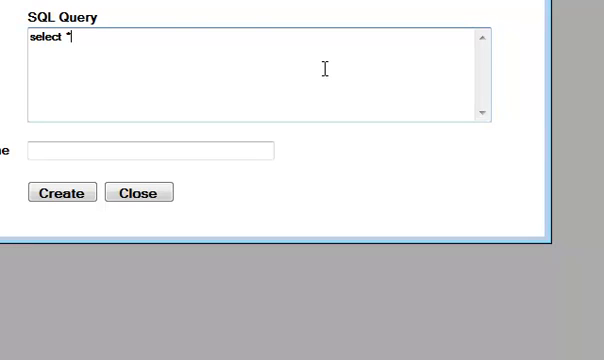
type("from")
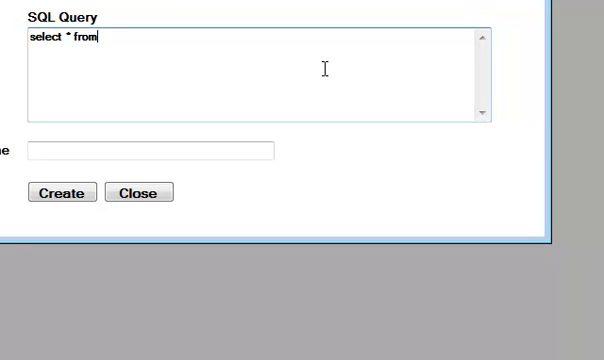
type("test")
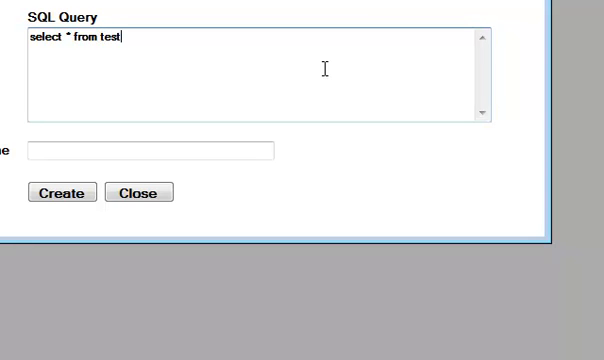
type("ing")
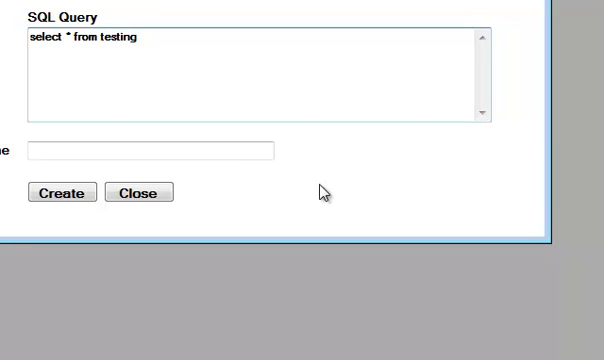
- Name the XML file testingcode, create it and acknowledge the success message
type("t")
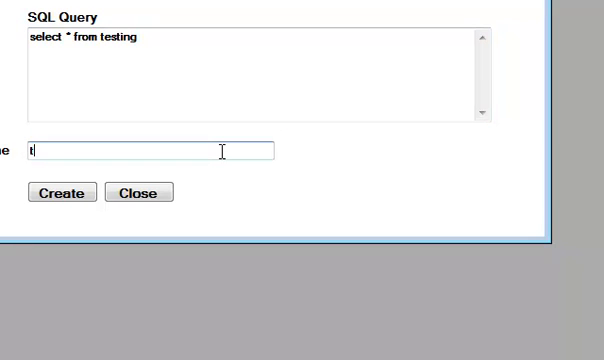
type("est")
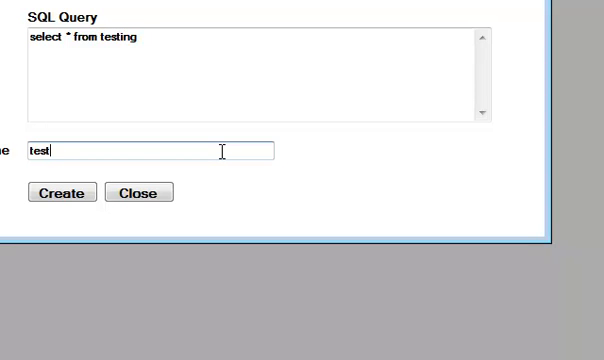
type("ing")
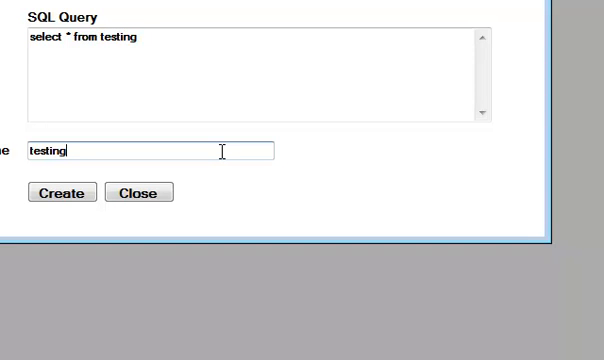
type("code")
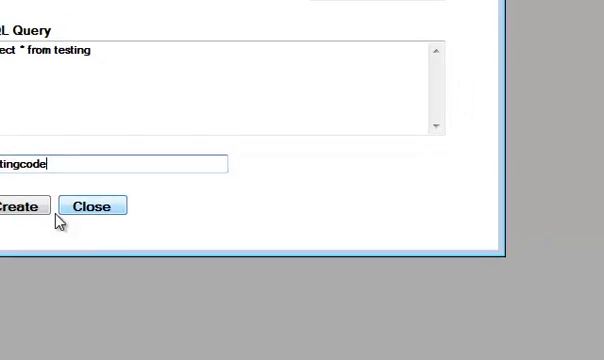
left_click(18, 204)
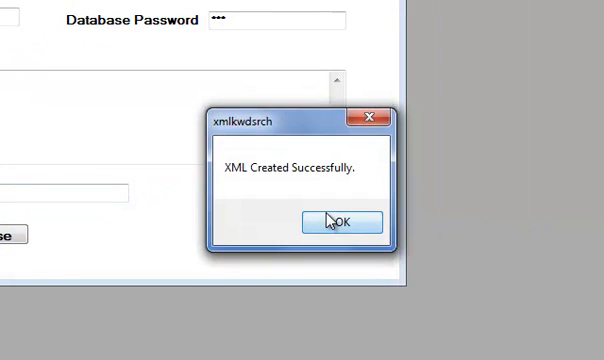
left_click(342, 220)
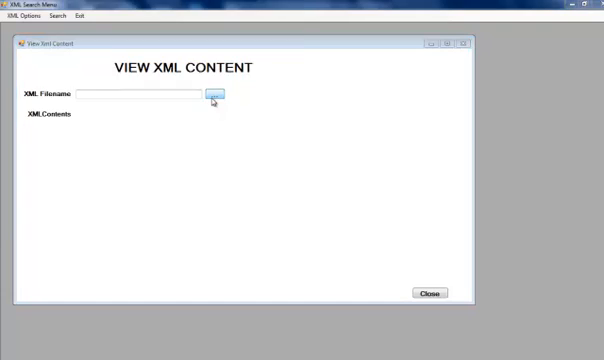
- Browse to and select the testingcode XML file for viewing
left_click(216, 96)
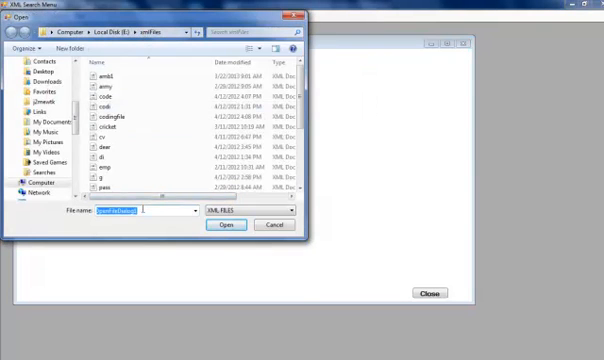
type("te")
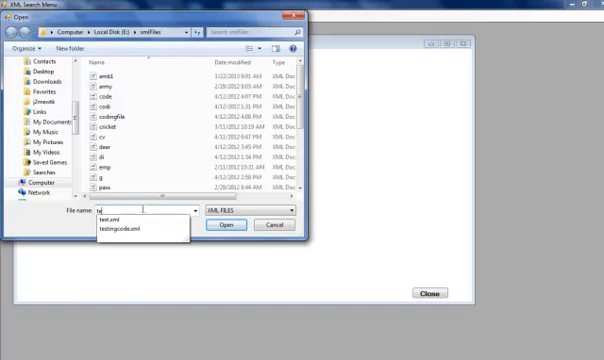
left_click(132, 224)
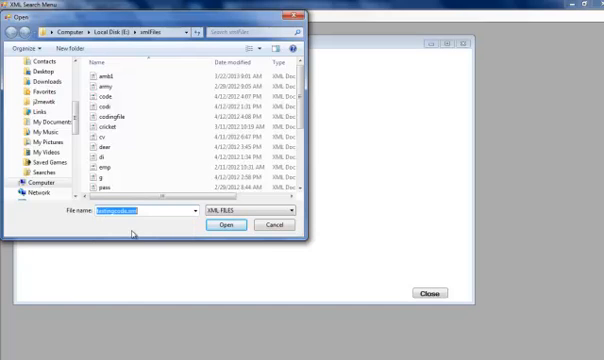
left_click(232, 224)
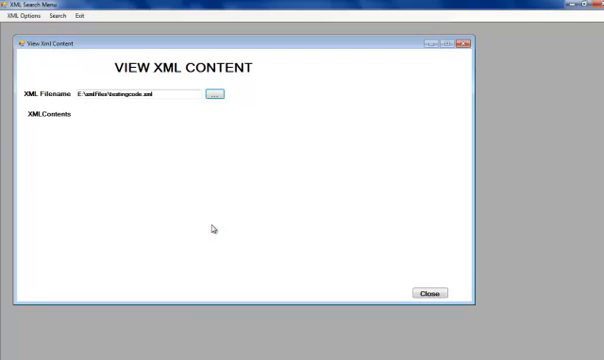
- Load the file and review its name, email and gender records in the viewer
left_click(214, 96)
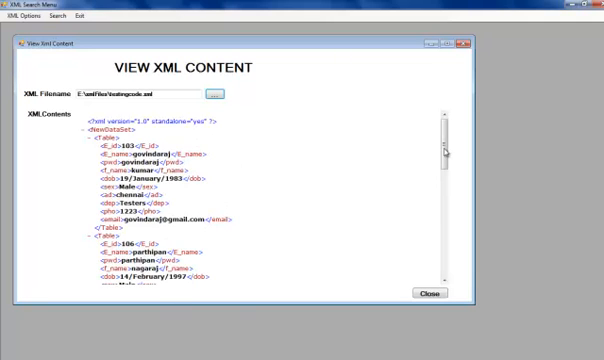
scroll("down", 3)
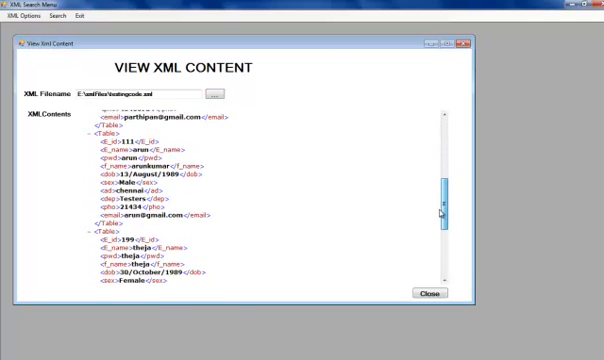
scroll("up", 3)
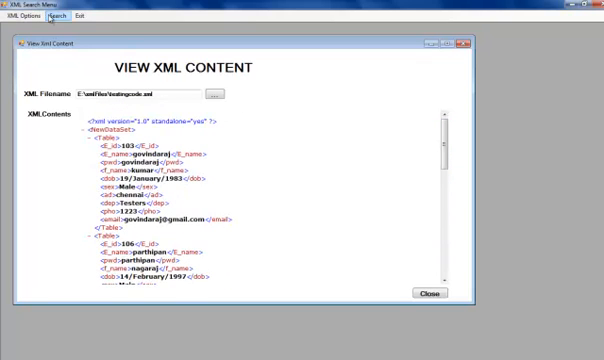
left_click(60, 16)
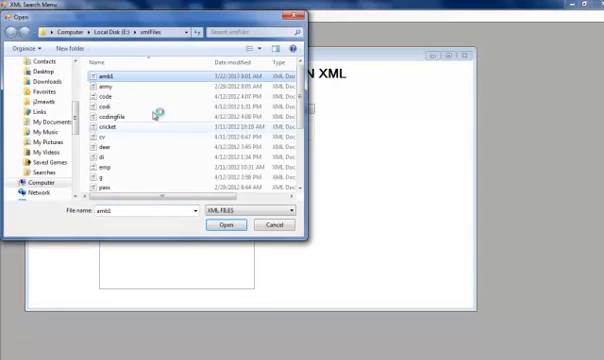
- Load the XML file into Direct Search, view it in the browser and set a tag search for addr
left_click(228, 224)
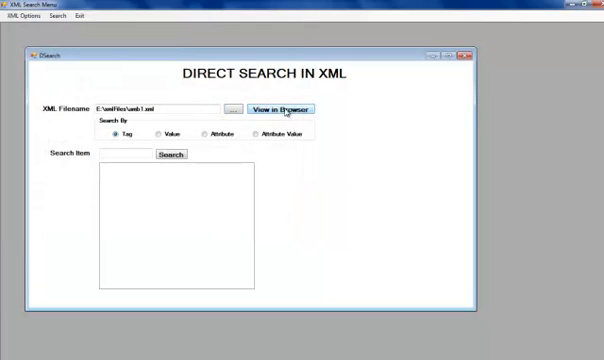
left_click(284, 108)
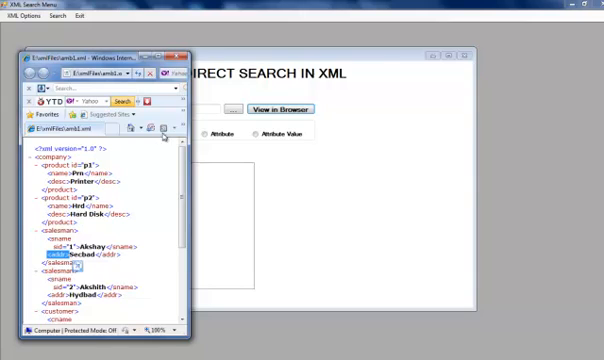
left_click(178, 56)
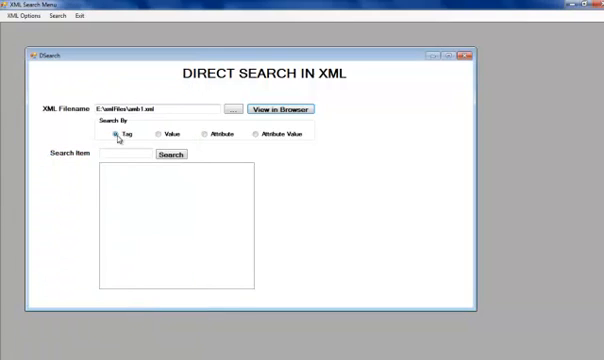
type("addr")
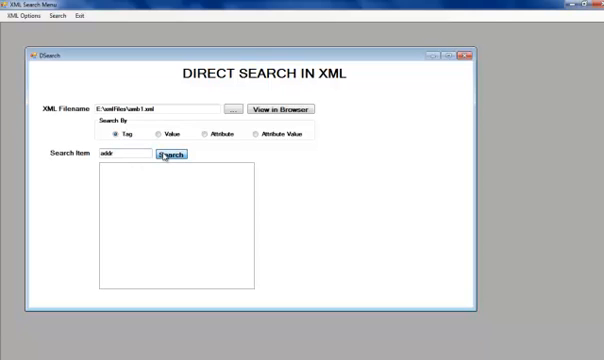
- Run the addr tag search listing the addresses, then try the value and attribute value search types
left_click(172, 156)
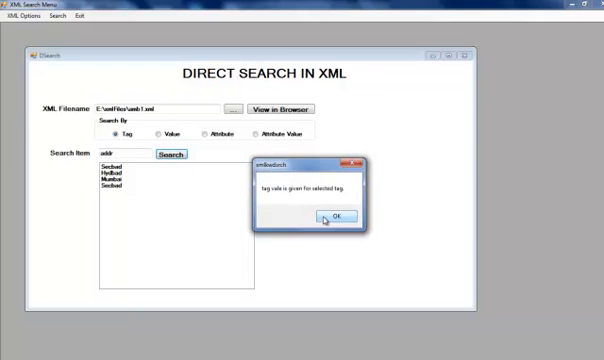
left_click(332, 214)
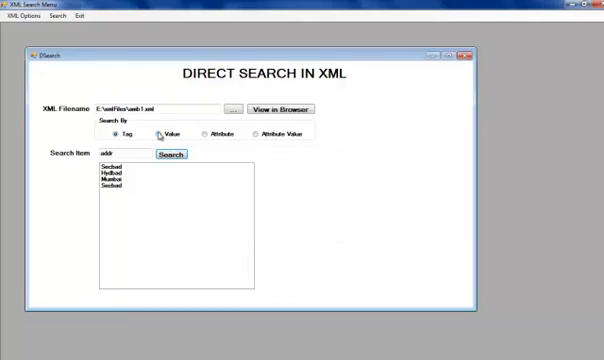
left_click(208, 132)
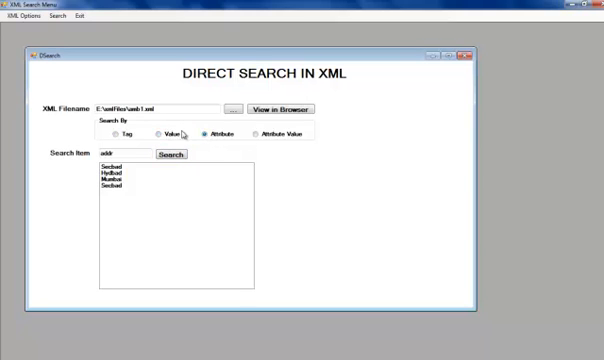
mouse_move(234, 144)
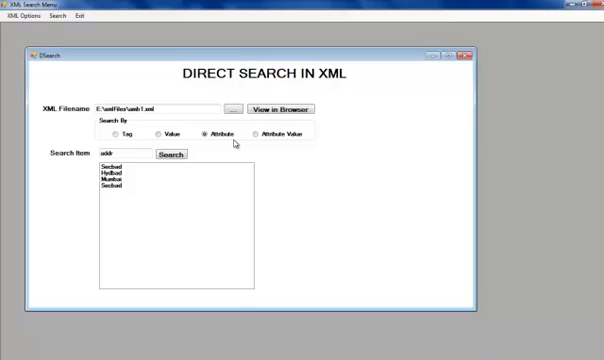
left_click(258, 132)
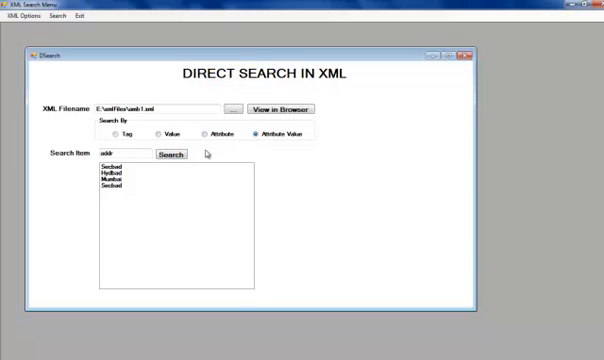
mouse_move(446, 68)
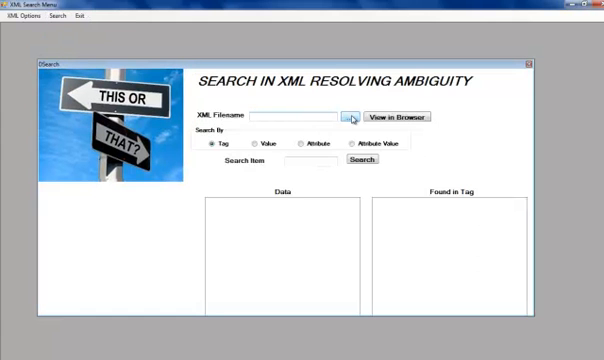
- Load the XML file into Resolving Ambiguity search and search it for addr
left_click(352, 112)
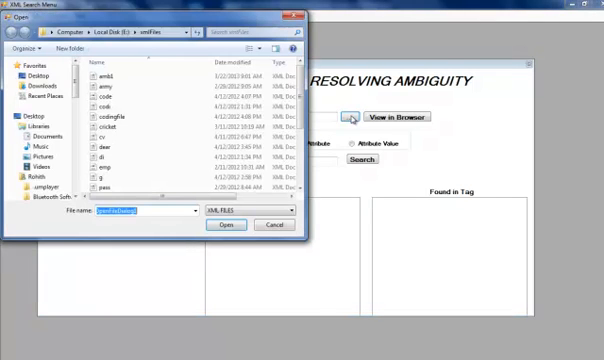
left_click(104, 76)
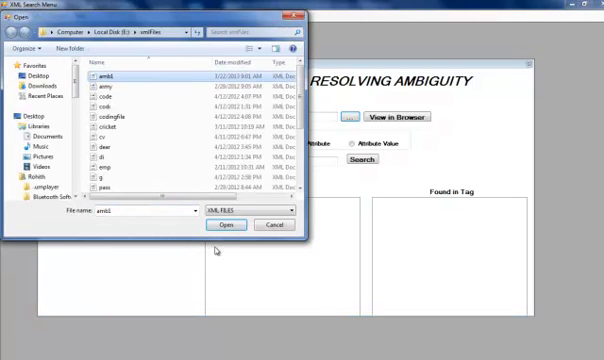
left_click(236, 224)
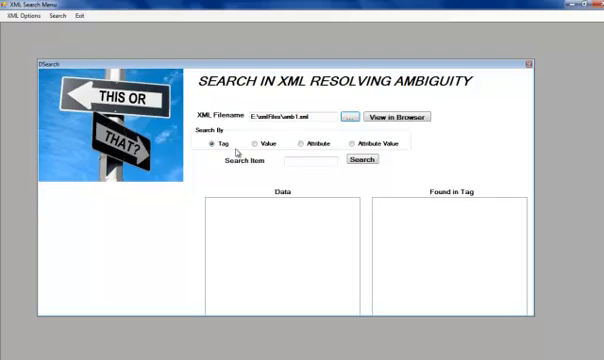
left_click(304, 160)
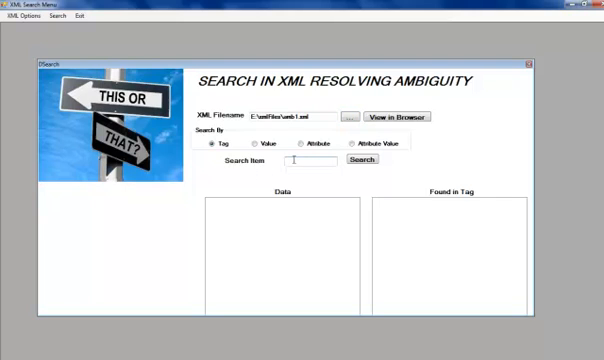
type("addr")
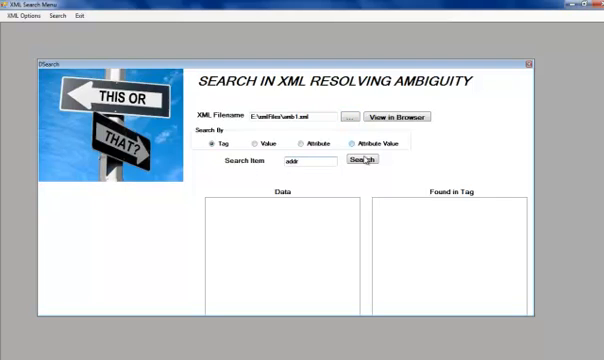
left_click(364, 160)
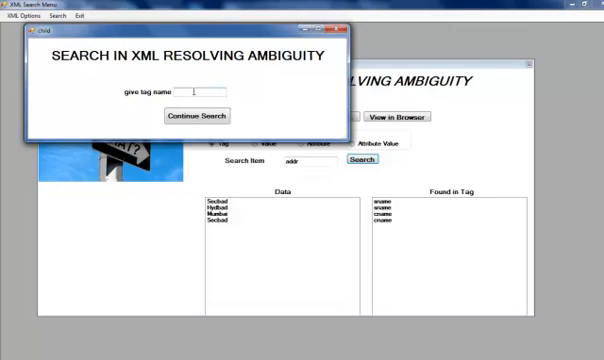
- Restrict the ambiguous results to parent tag sname, leaving Secbad and Hydbad
type("sname")
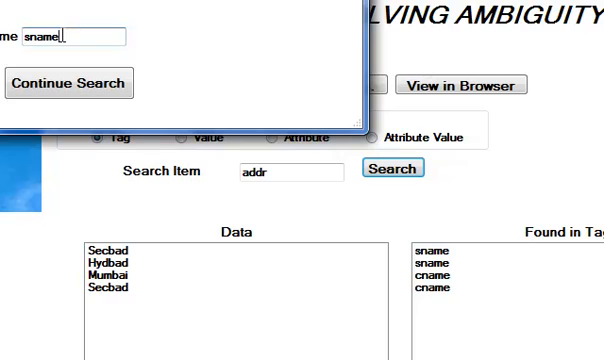
mouse_move(62, 38)
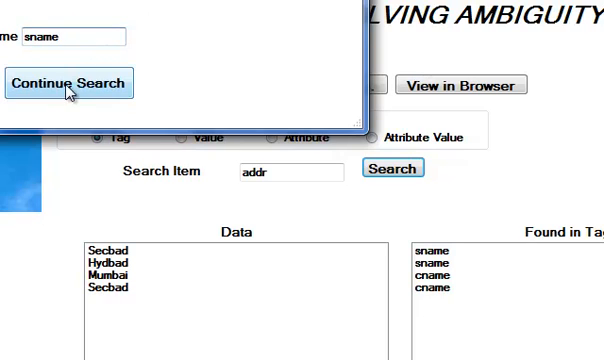
left_click(68, 82)
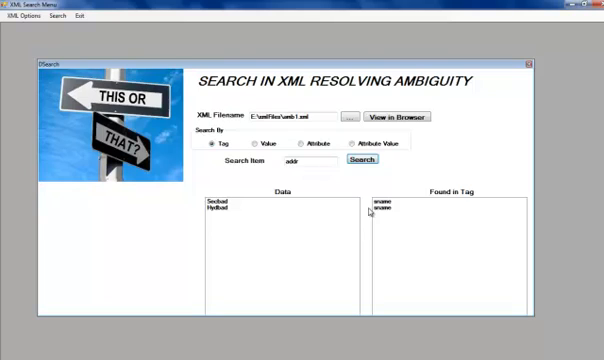
mouse_move(324, 216)
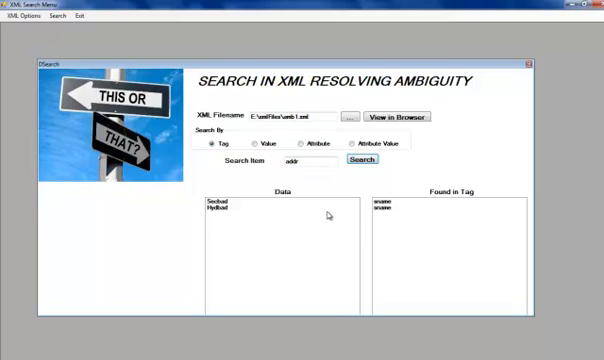
mouse_move(518, 84)
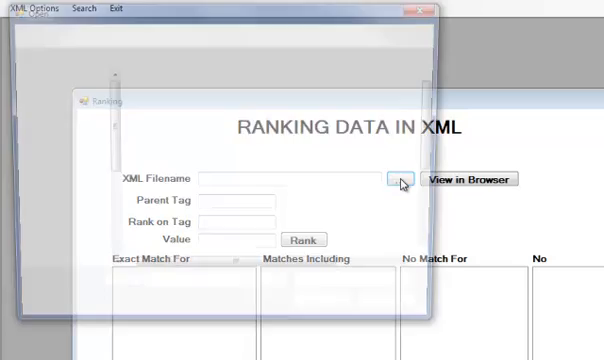
- Browse to rank.xml in the xmlFiles folder and load it into the ranking form
left_click(400, 180)
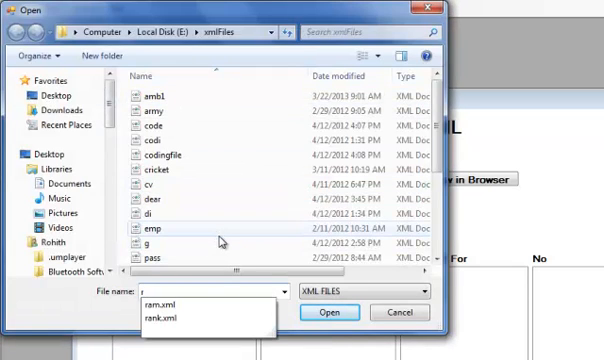
left_click(168, 320)
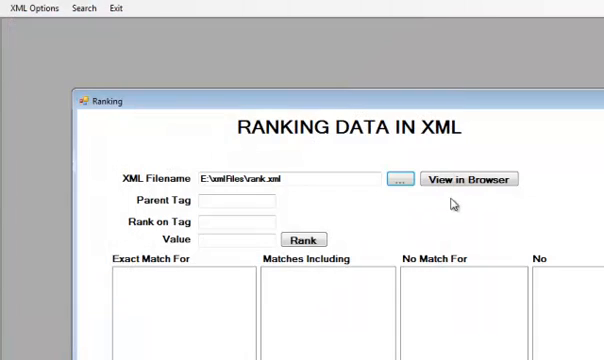
left_click(468, 178)
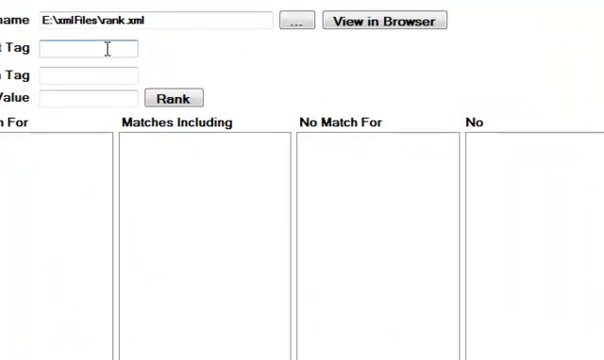
- Enter parent tag hobbies, rank-on tag hobby and value chess, correcting the parent tag along the way
type("hobby")
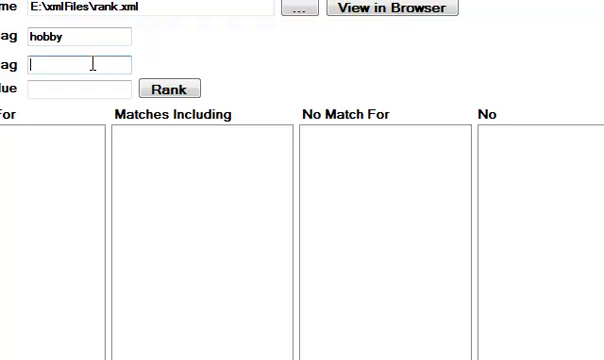
left_click(78, 36)
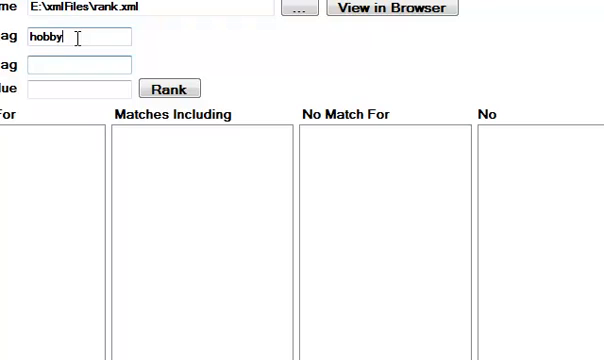
key("Backspace")
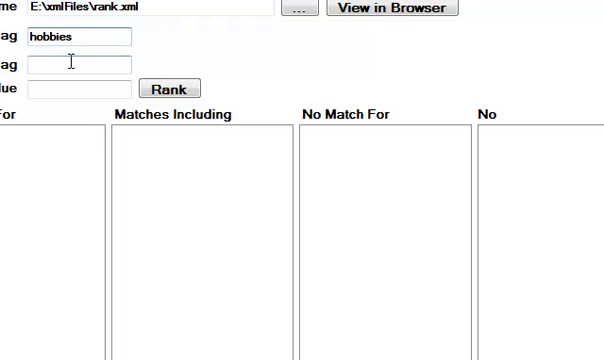
type("hobby")
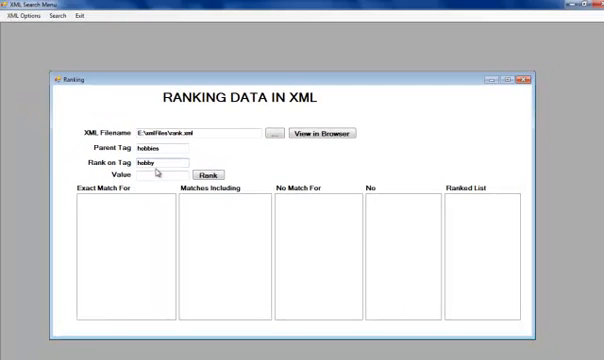
type("d")
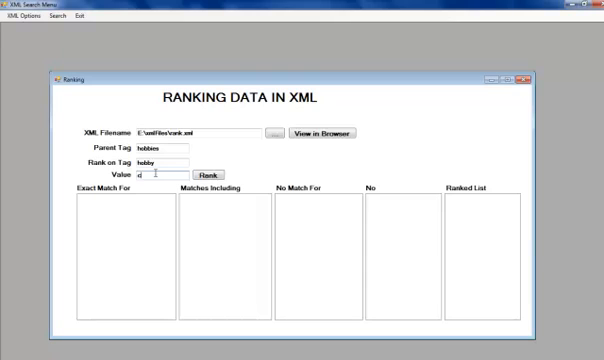
type("chess")
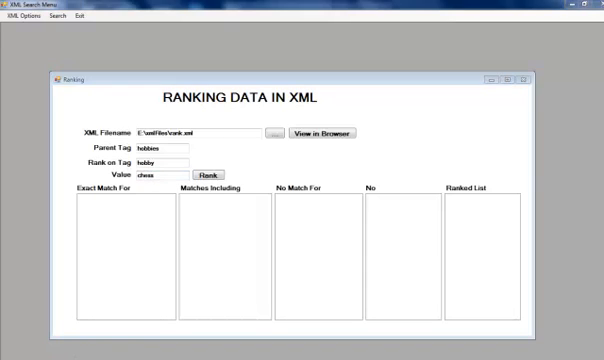
left_click(324, 132)
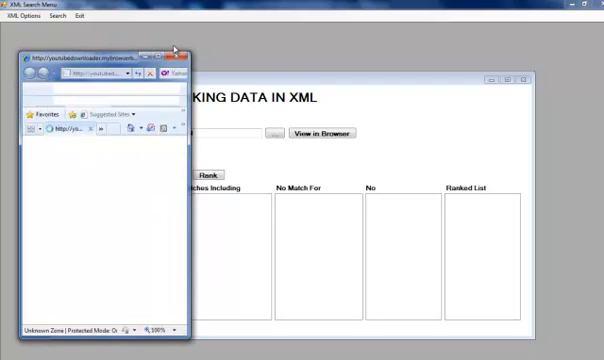
left_click(172, 56)
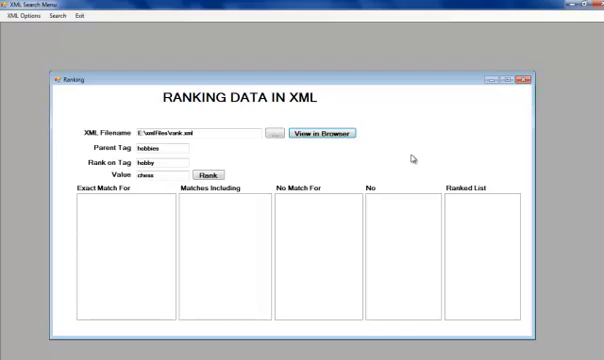
left_click(322, 132)
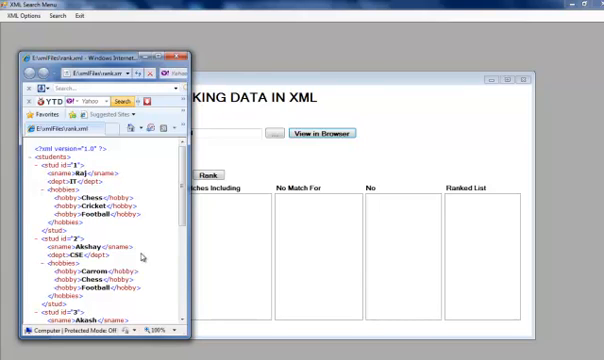
scroll("down", 3)
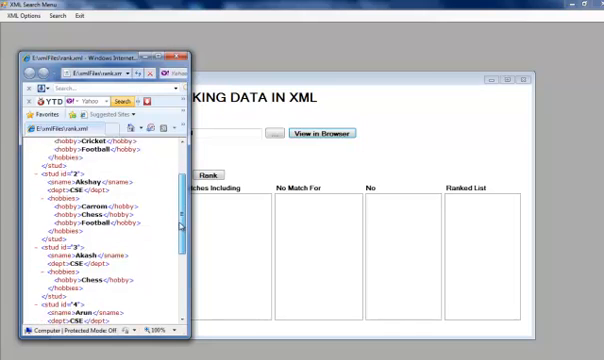
scroll("down", 3)
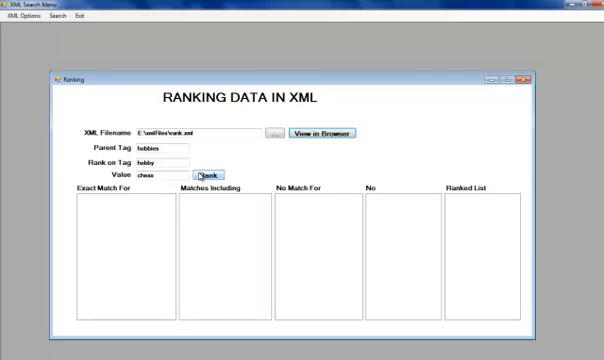
- Rank the students by the chess hobby and view rank.xml in the browser
left_click(210, 172)
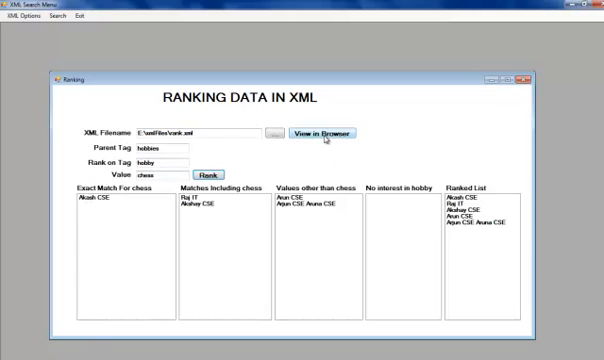
left_click(324, 132)
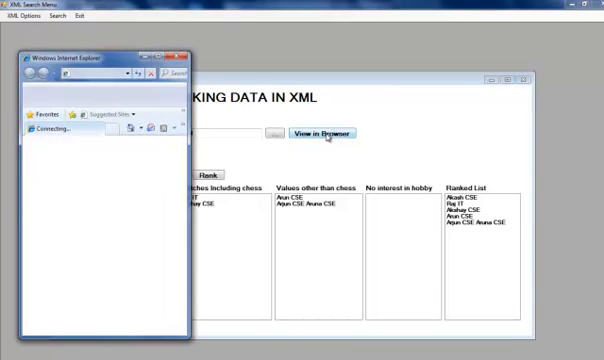
left_click(324, 132)
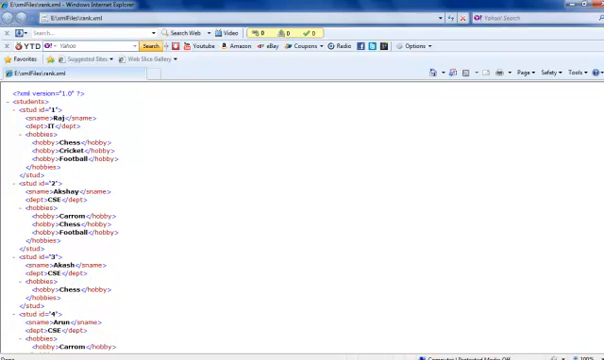
scroll("up", 3)
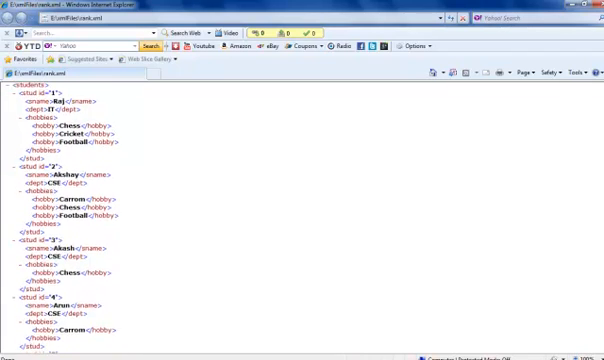
scroll("up", 3)
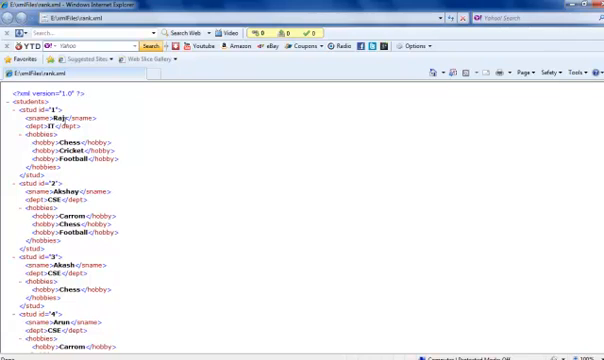
mouse_move(416, 212)
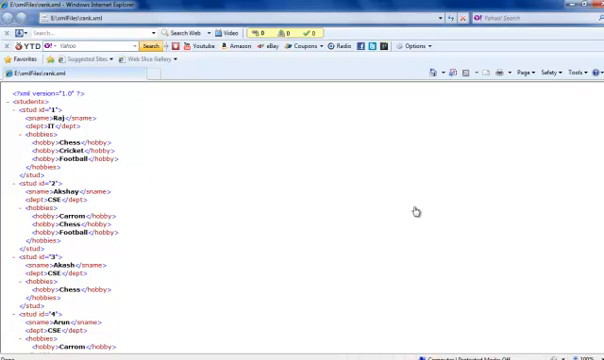
scroll("down", 3)
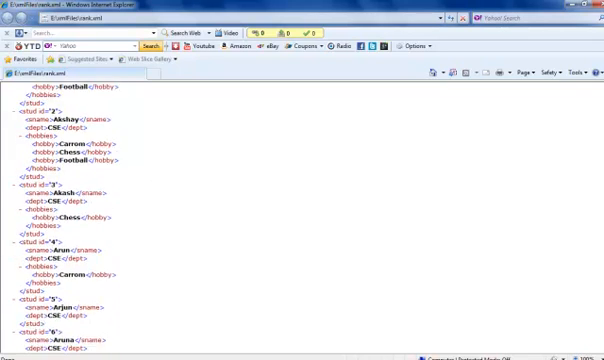
scroll("down", 3)
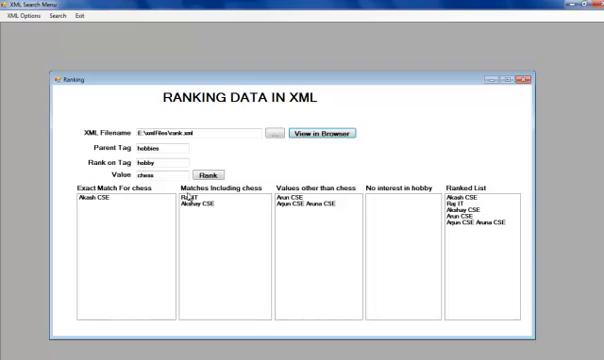
mouse_move(236, 220)
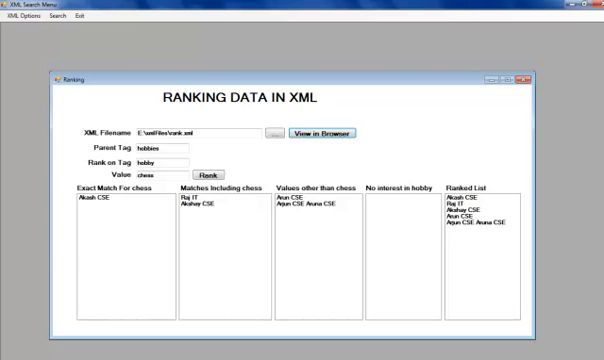
- Reopen rank.xml in Internet Explorer to compare the student records with the chess ranking
left_click(326, 132)
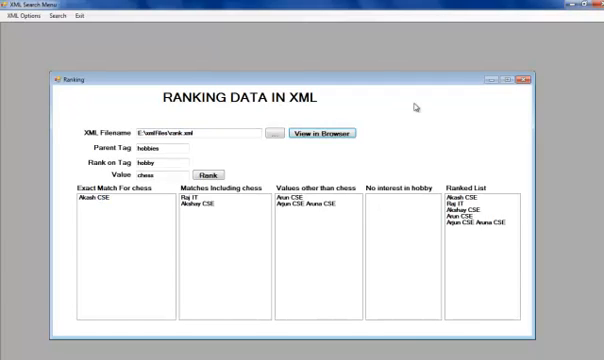
mouse_move(406, 146)
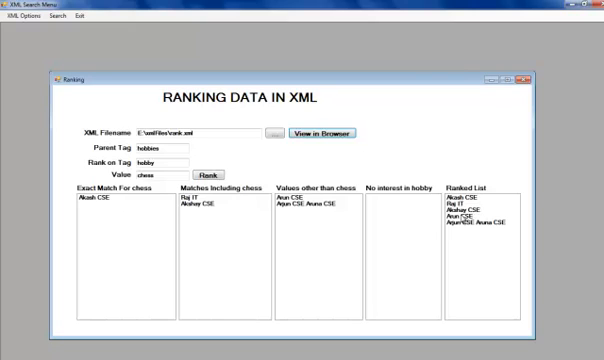
mouse_move(528, 96)
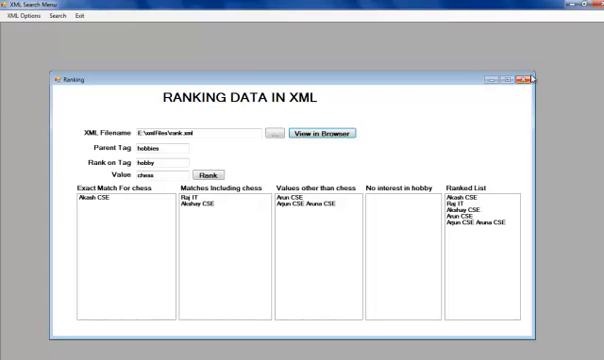
left_click(324, 132)
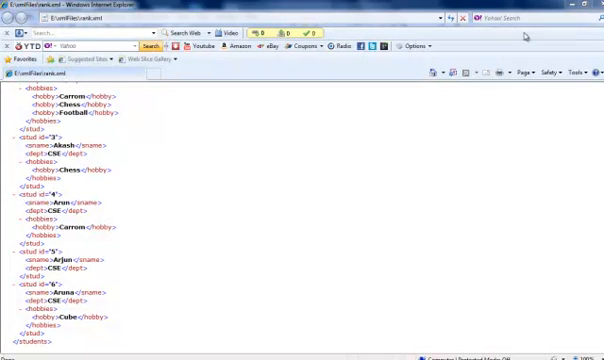